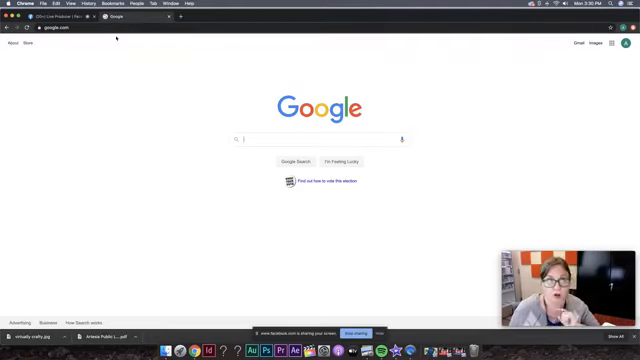
# - Go to artesianm.gov's Library page and reach its eBooks page listing New Mexico Library to Go
pyautogui.click(50, 43)
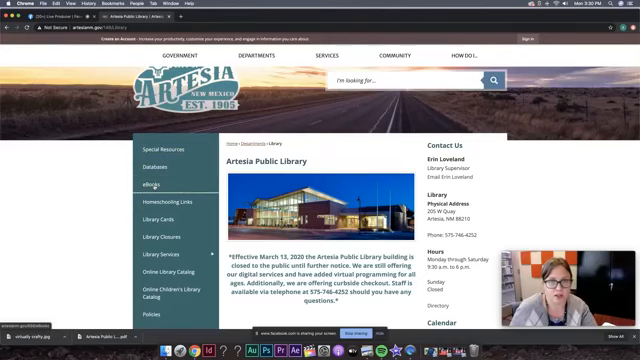
pyautogui.click(138, 187)
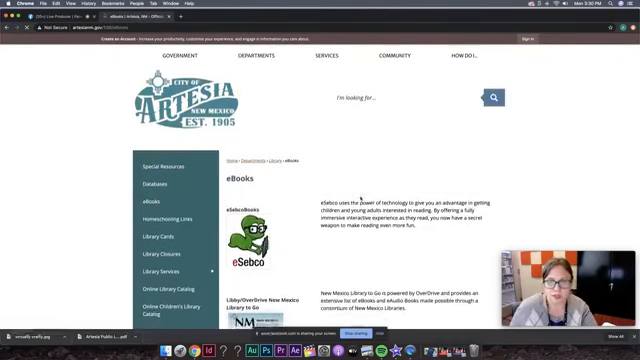
pyautogui.scroll(-3)
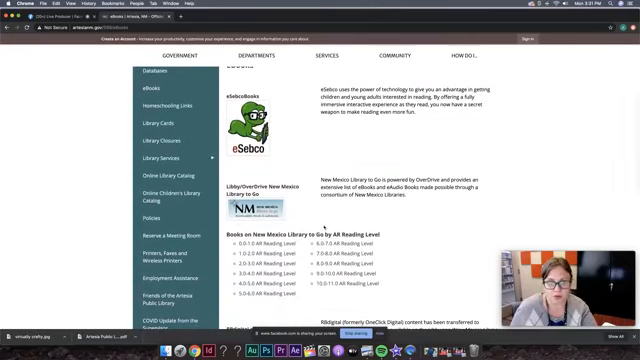
pyautogui.scroll(-3)
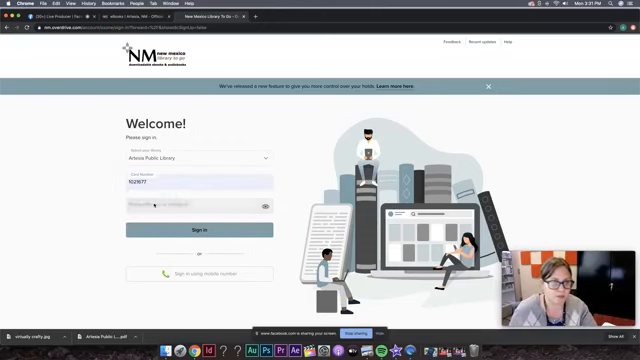
# - Enter the password for the Artesia Public Library card and sign in to the account
pyautogui.write('••')
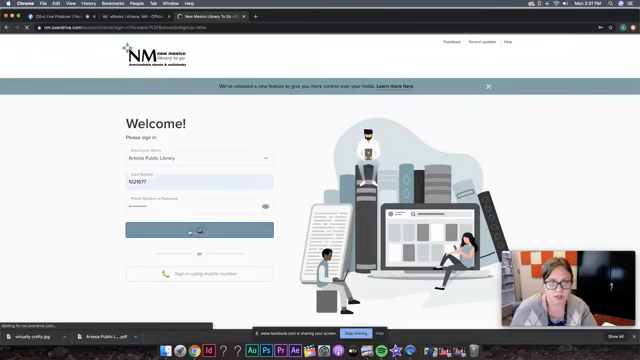
pyautogui.click(194, 231)
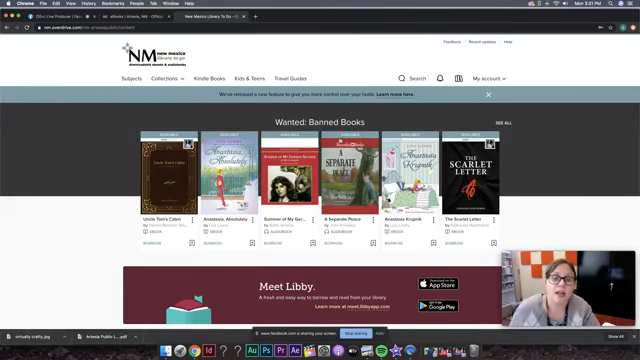
pyautogui.scroll(-3)
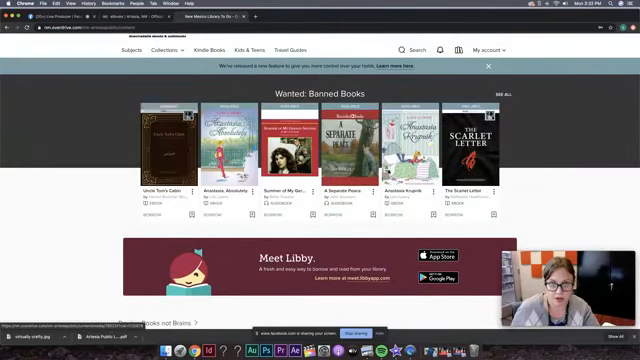
pyautogui.scroll(-3)
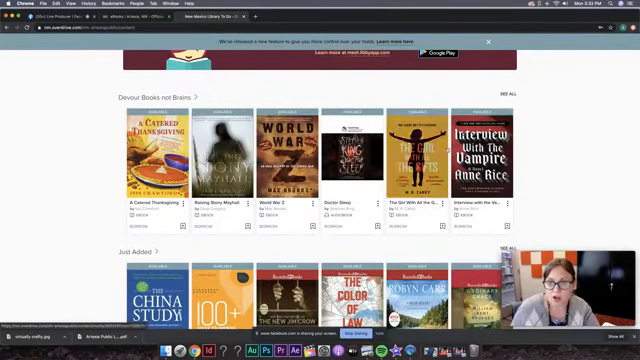
pyautogui.scroll(-3)
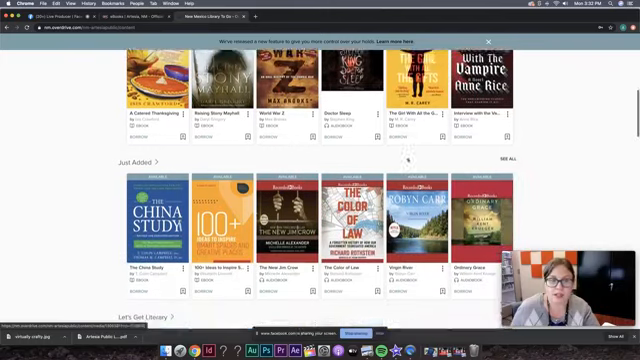
pyautogui.scroll(-3)
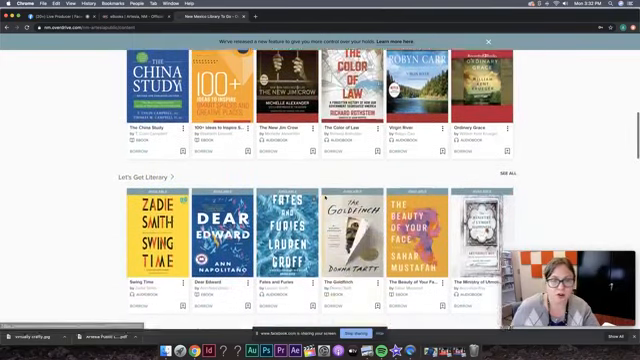
pyautogui.scroll(-3)
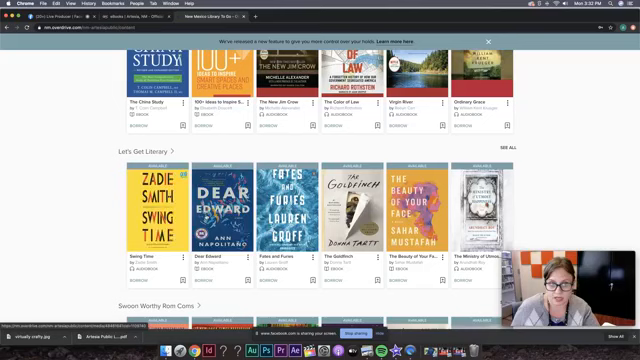
pyautogui.scroll(-3)
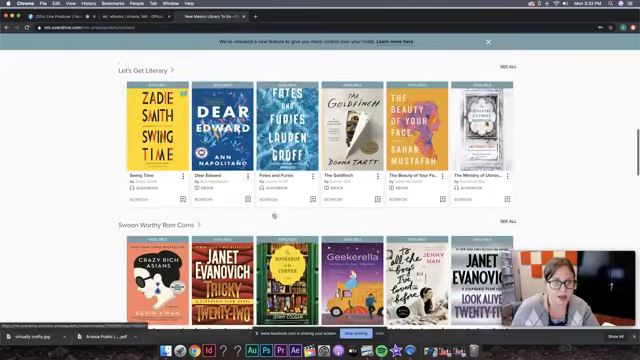
pyautogui.scroll(-3)
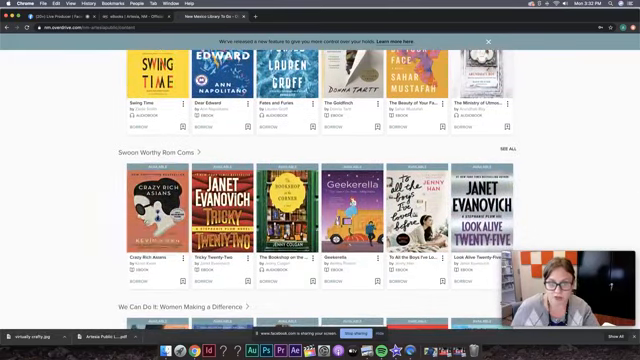
pyautogui.scroll(-3)
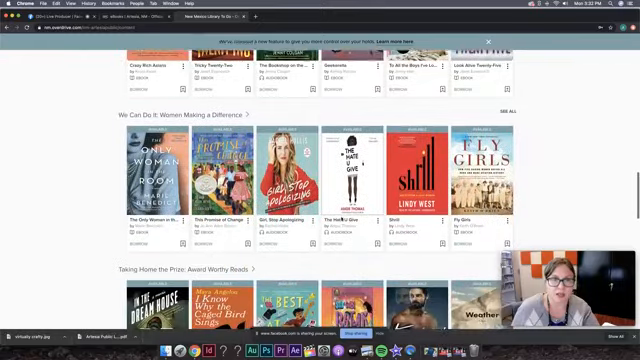
pyautogui.scroll(-3)
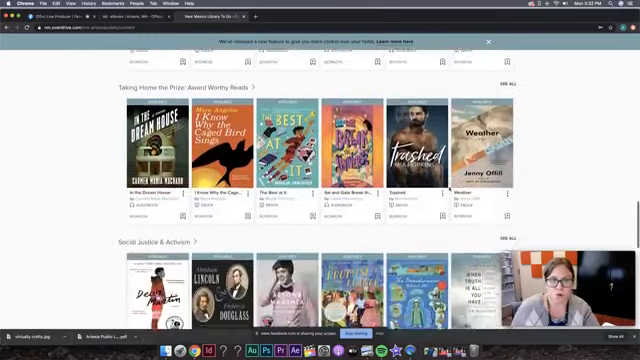
pyautogui.scroll(3)
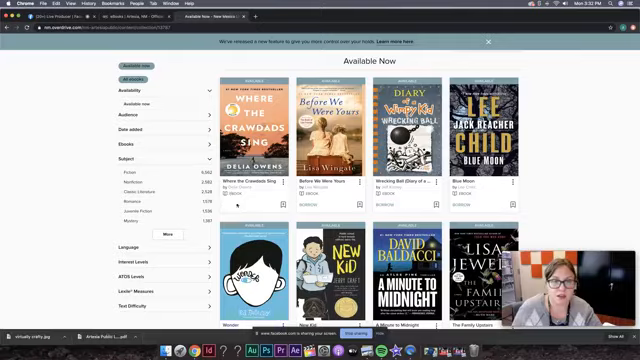
# - Borrow Where the Crawdads Sing with the 14-day lending period
pyautogui.click(250, 125)
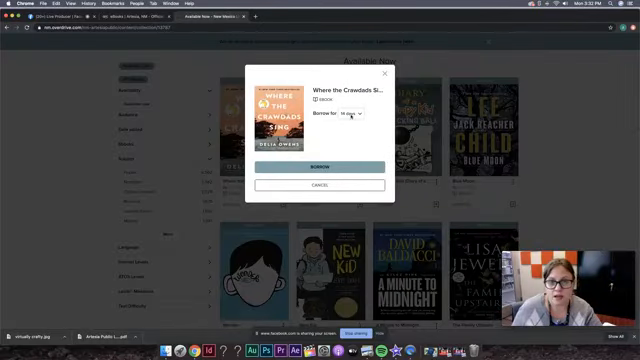
pyautogui.click(353, 117)
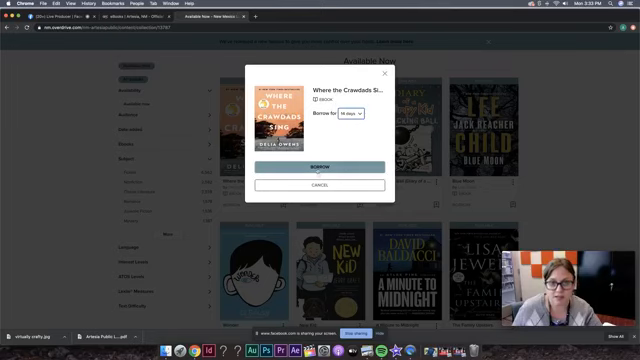
pyautogui.click(320, 165)
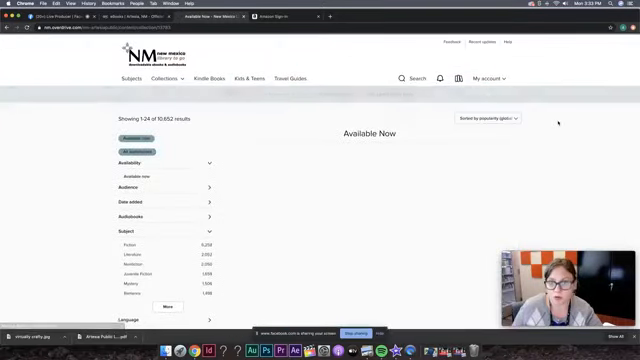
# - Scroll through the Available Now results and the home page collections down to Banned Books
pyautogui.scroll(-3)
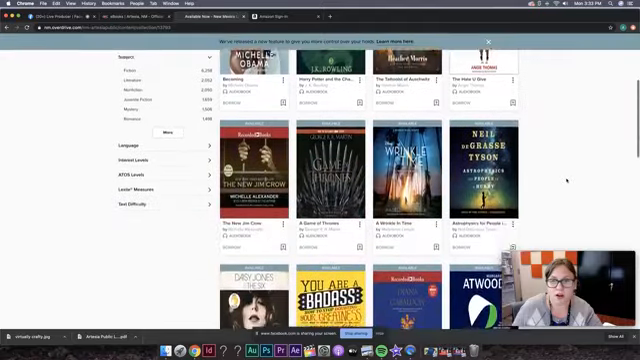
pyautogui.scroll(-3)
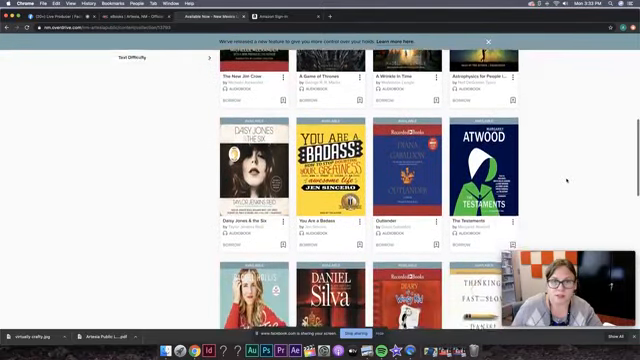
pyautogui.scroll(-3)
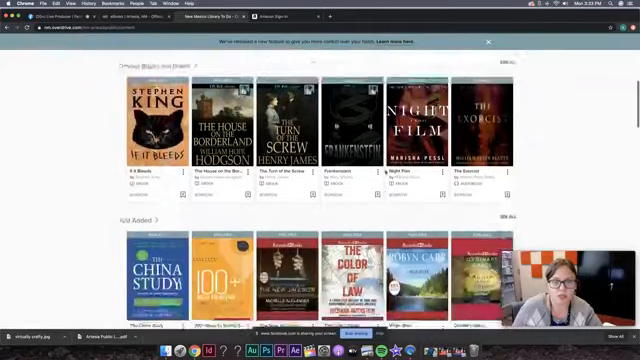
pyautogui.scroll(-3)
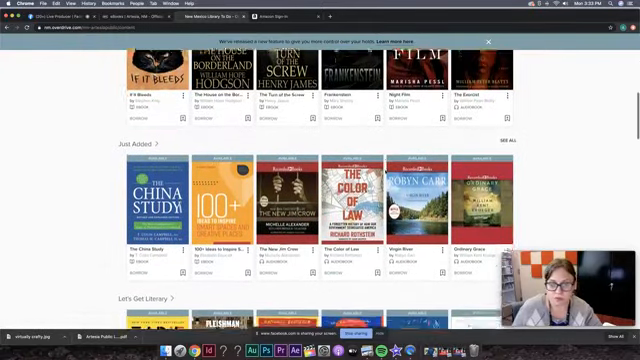
pyautogui.scroll(-3)
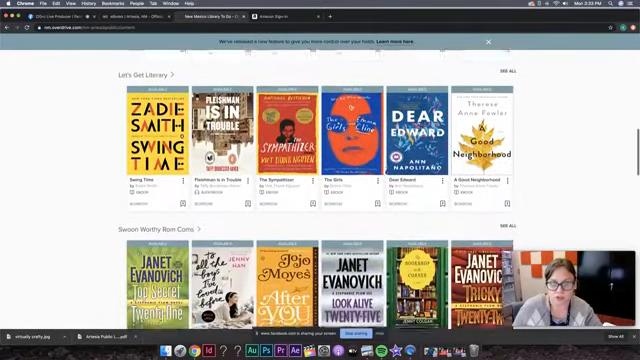
pyautogui.scroll(-3)
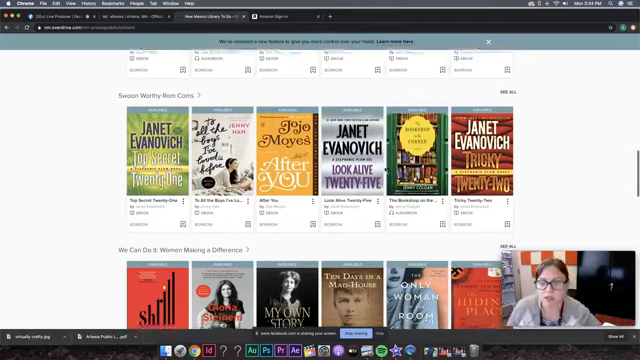
pyautogui.scroll(-3)
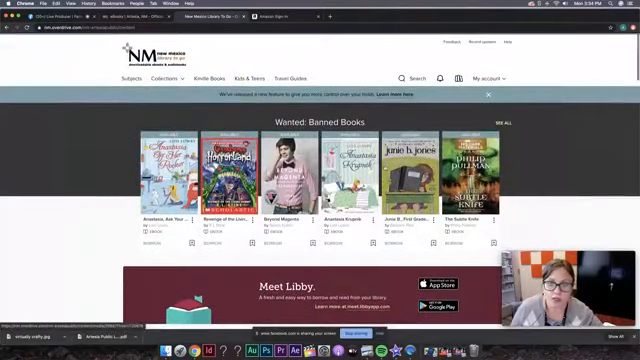
# - From My account > Loans, return Where the Crawdads Sing early so nothing stays checked out
pyautogui.click(496, 78)
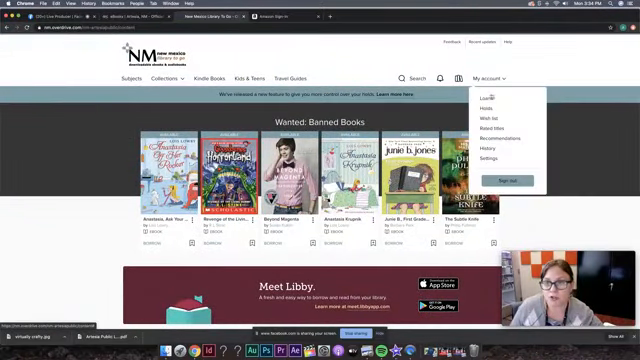
pyautogui.click(494, 96)
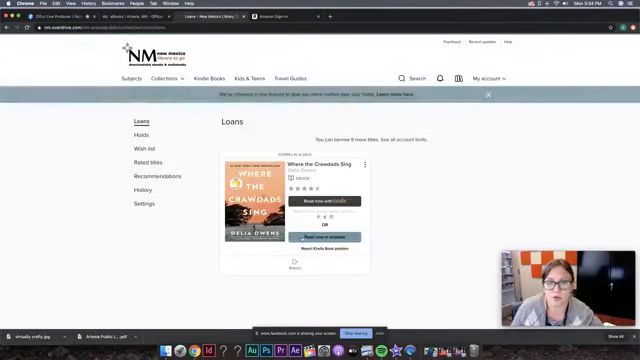
pyautogui.scroll(-3)
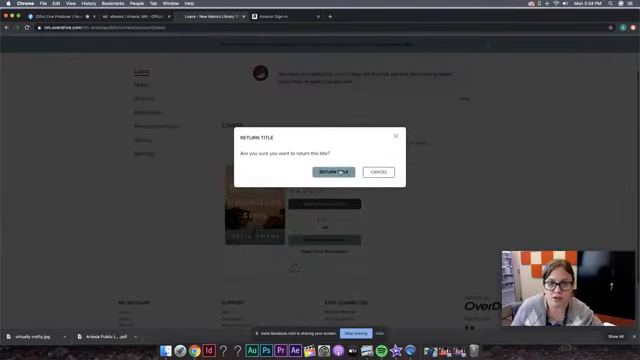
pyautogui.click(334, 172)
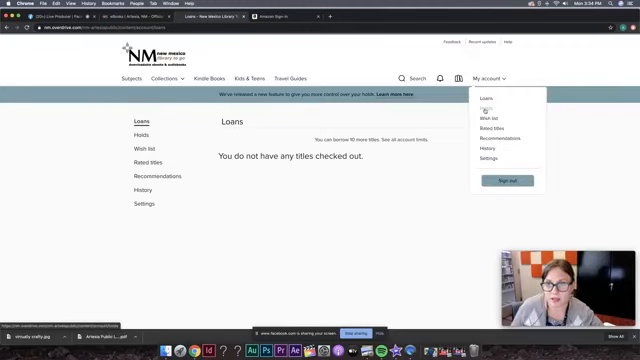
# - Show the Wish list's 46 saved titles and scroll down through them
pyautogui.click(130, 133)
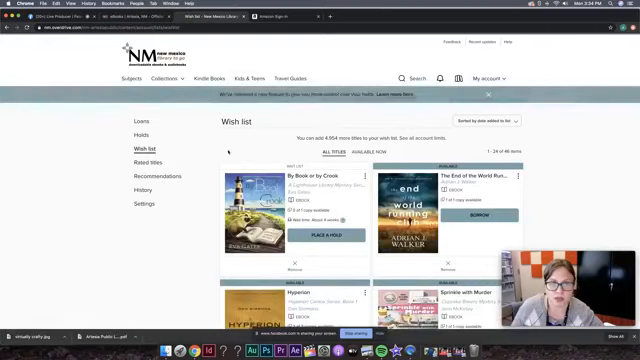
pyautogui.scroll(-3)
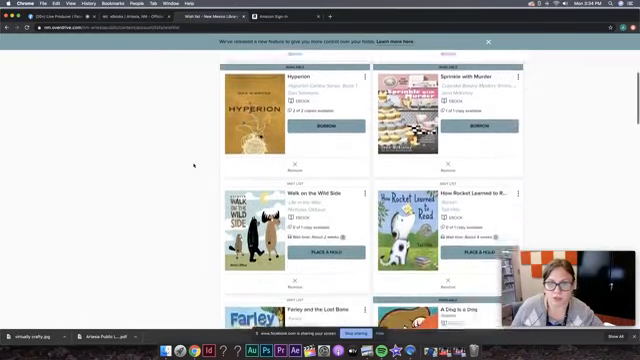
pyautogui.scroll(-3)
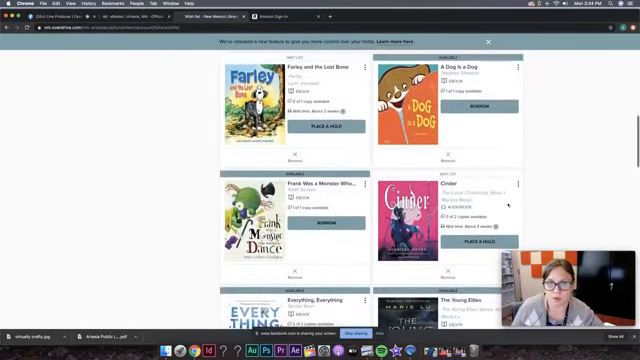
pyautogui.scroll(-3)
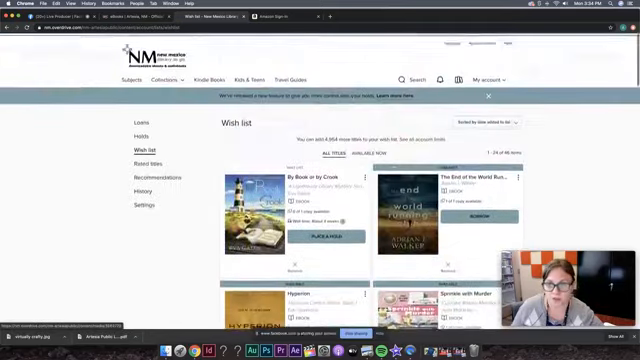
pyautogui.scroll(-3)
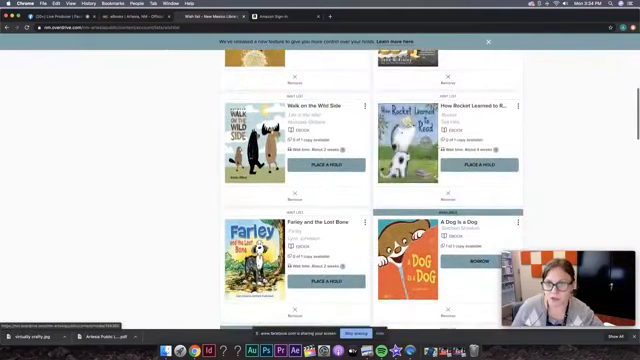